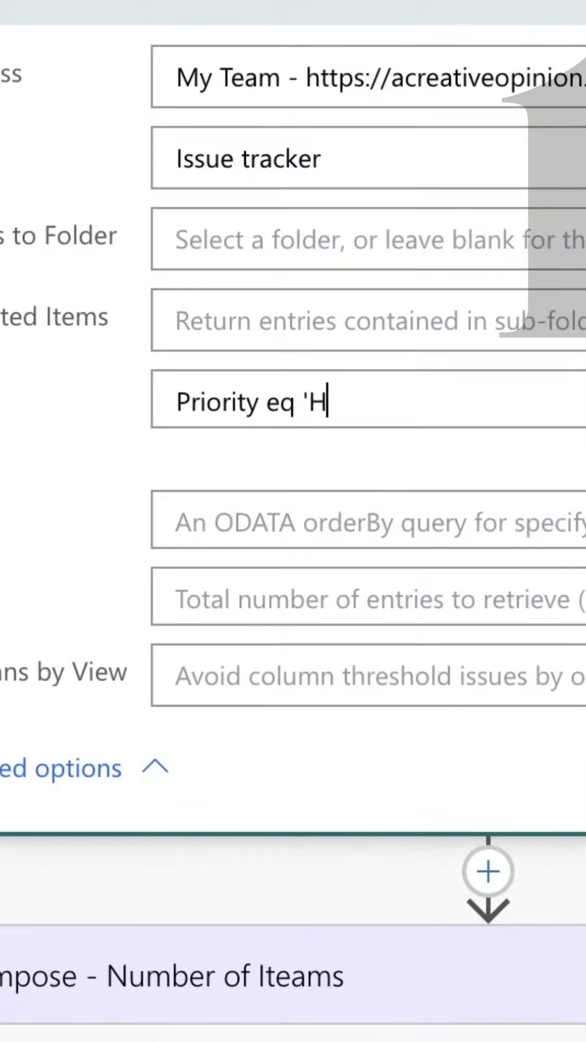
# - Complete the Get items OData filter: Priority eq 'High' and Status eq …
pyautogui.write("igh' and Status eq")
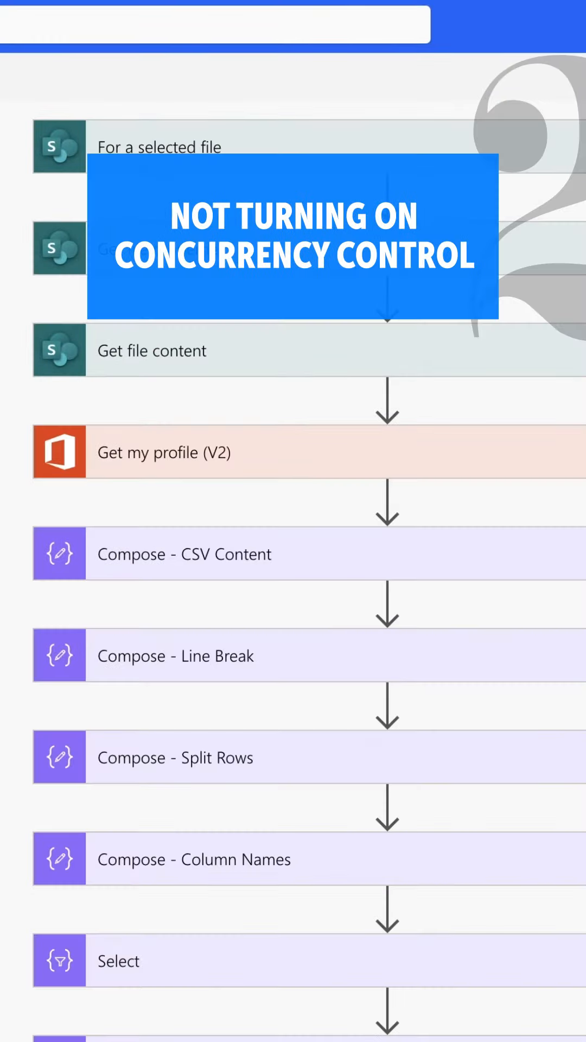
# - Review the Apply to each loop's Concurrency Control setting, then show the 00:00:30 flow run
pyautogui.scroll(-3)
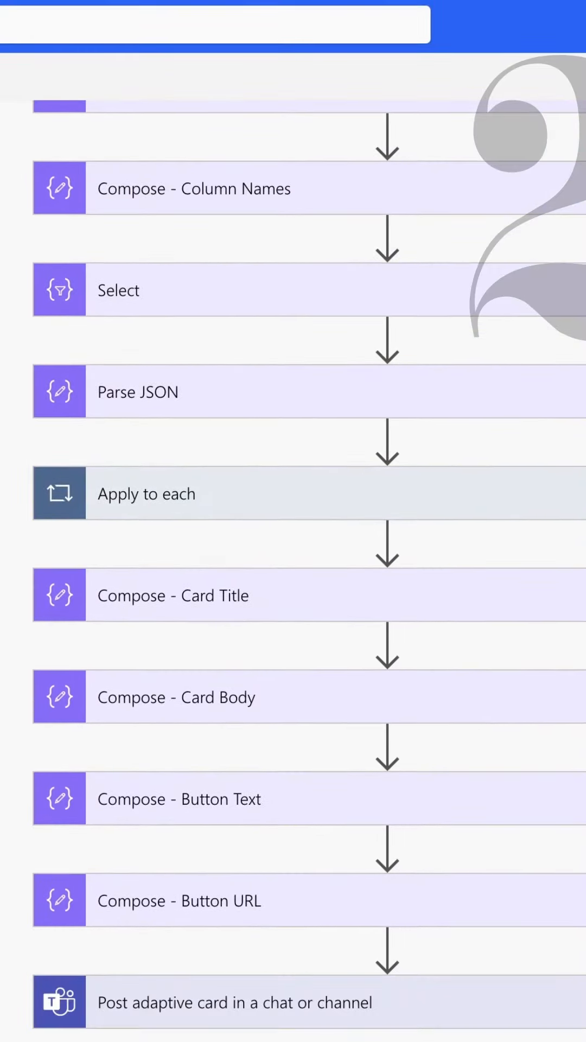
pyautogui.click(254, 494)
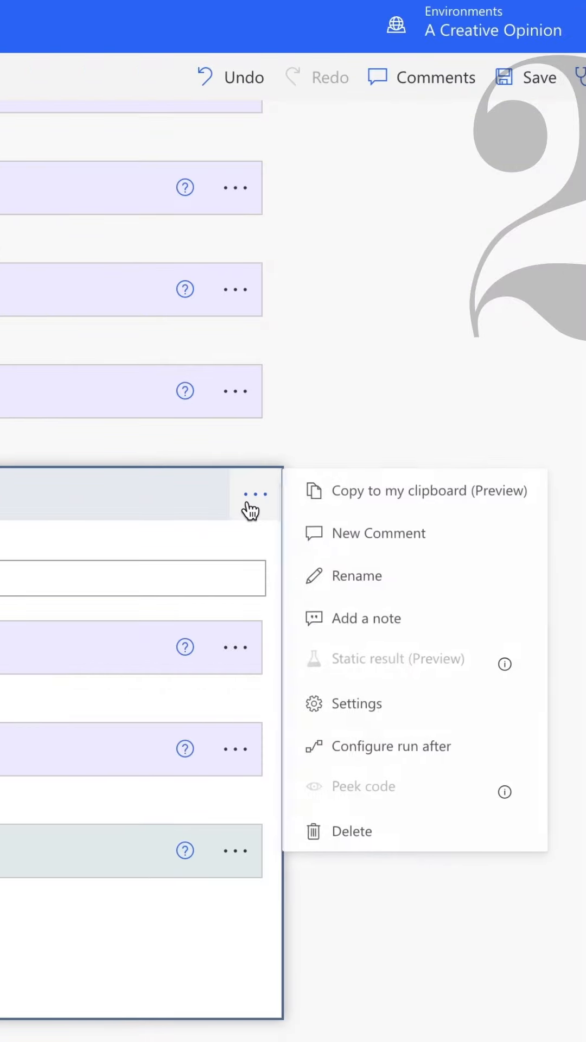
pyautogui.click(361, 703)
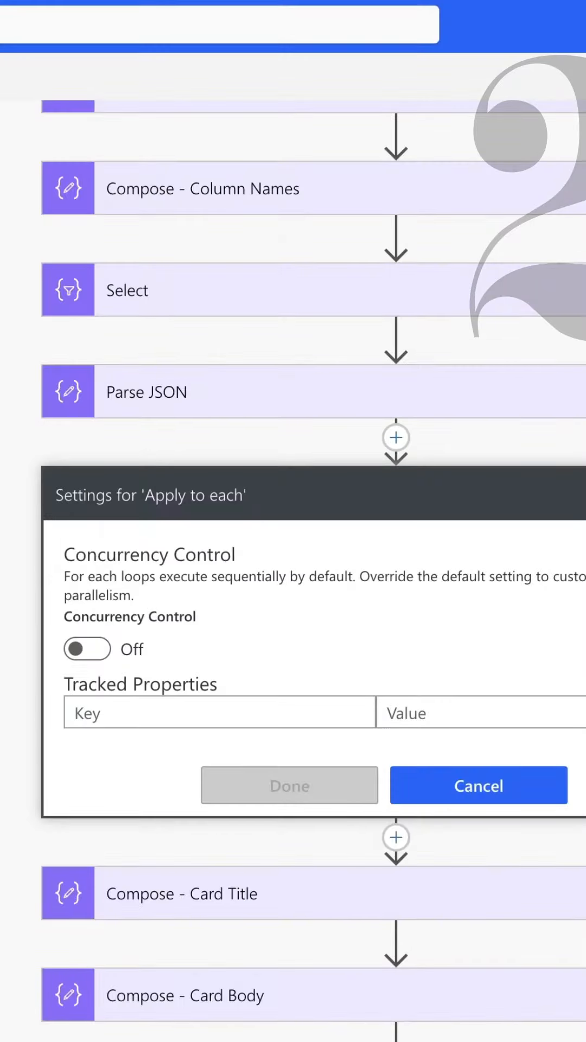
pyautogui.click(477, 785)
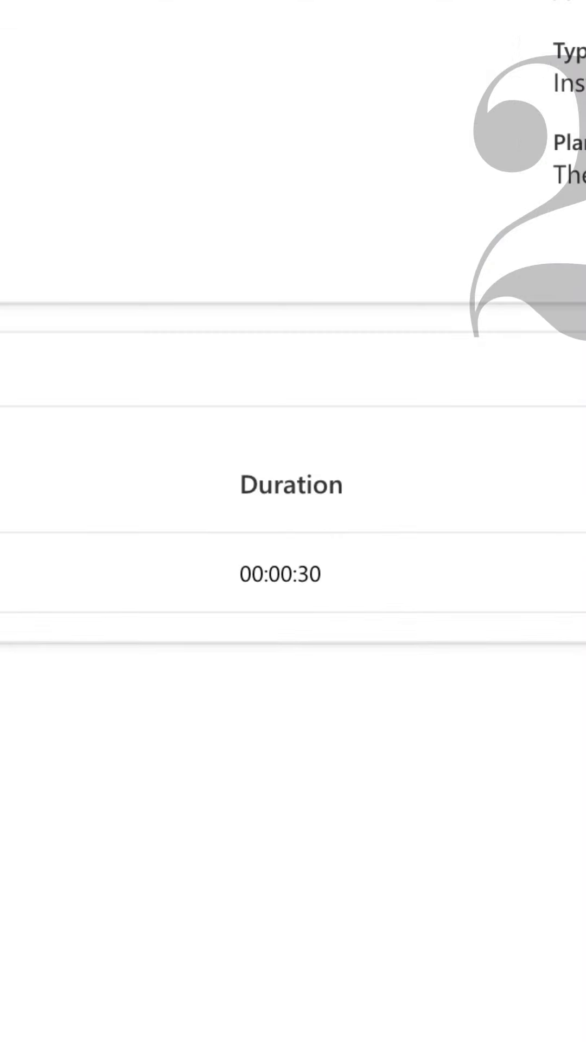